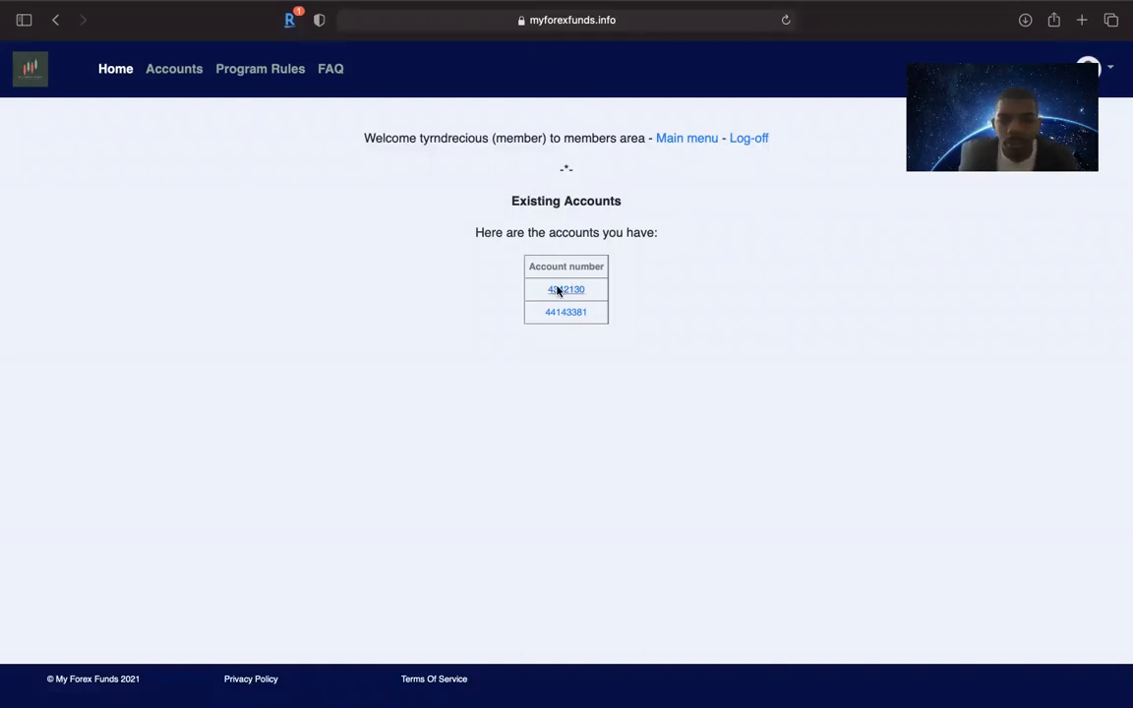
Open the first account in Existing Accounts, showing 277.81 USD profit and no violations.
{"action": "left_click", "coordinate": [564, 290]}
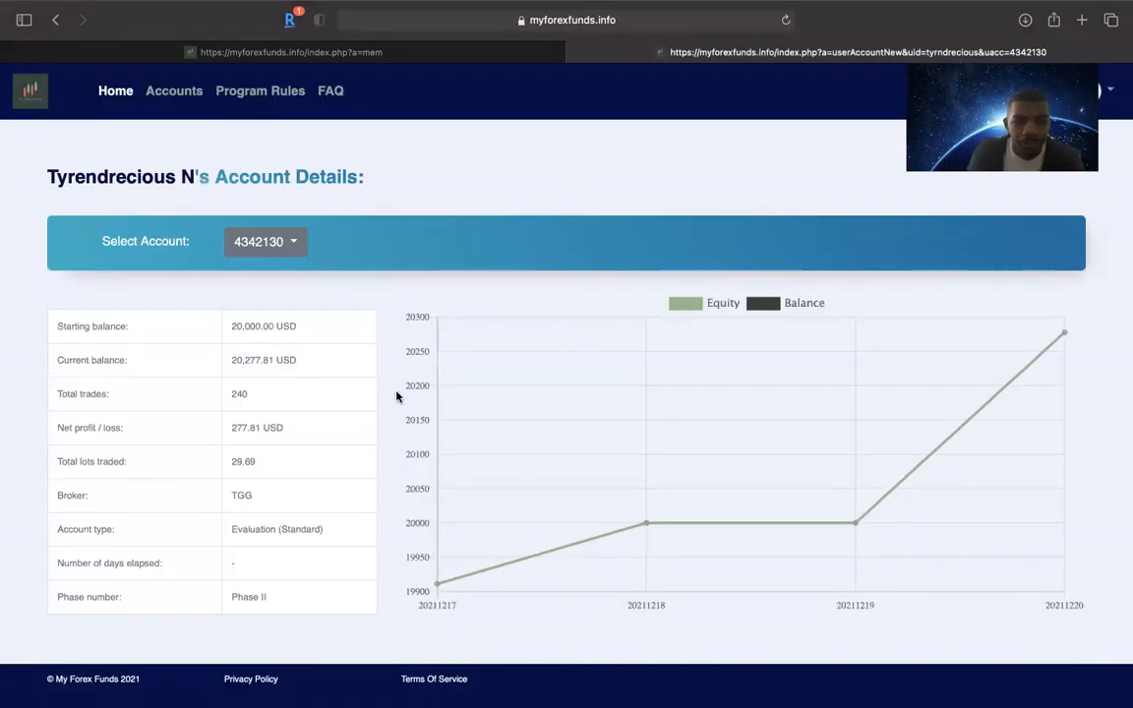
{"action": "scroll", "scroll_direction": "down", "scroll_amount": 3}
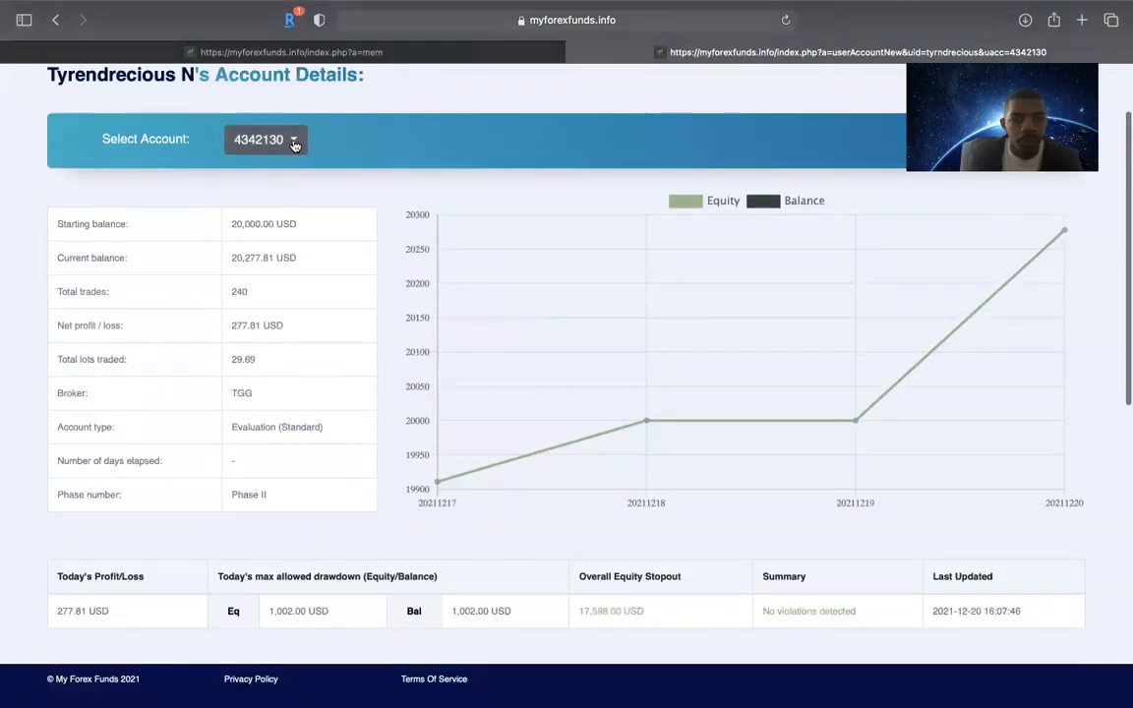
Select the second (Phase I) account and review its 1,680.83 USD profit and passed targets.
{"action": "left_click", "coordinate": [266, 139]}
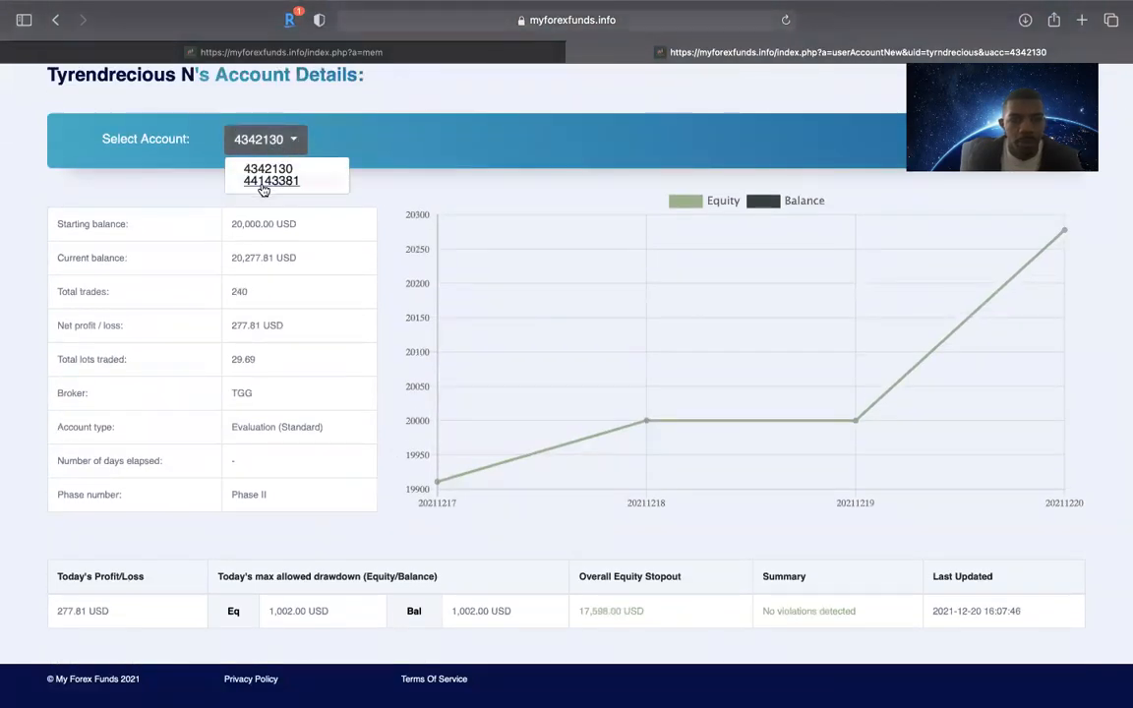
{"action": "left_click", "coordinate": [270, 181]}
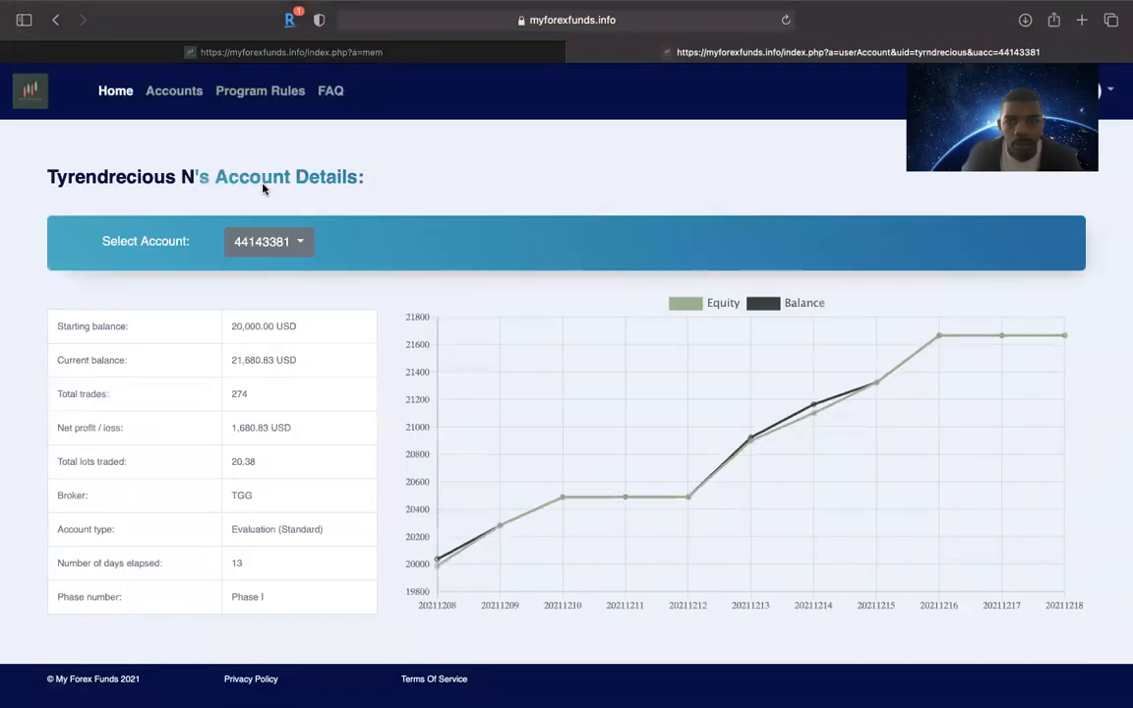
{"action": "scroll", "scroll_direction": "down", "scroll_amount": 3}
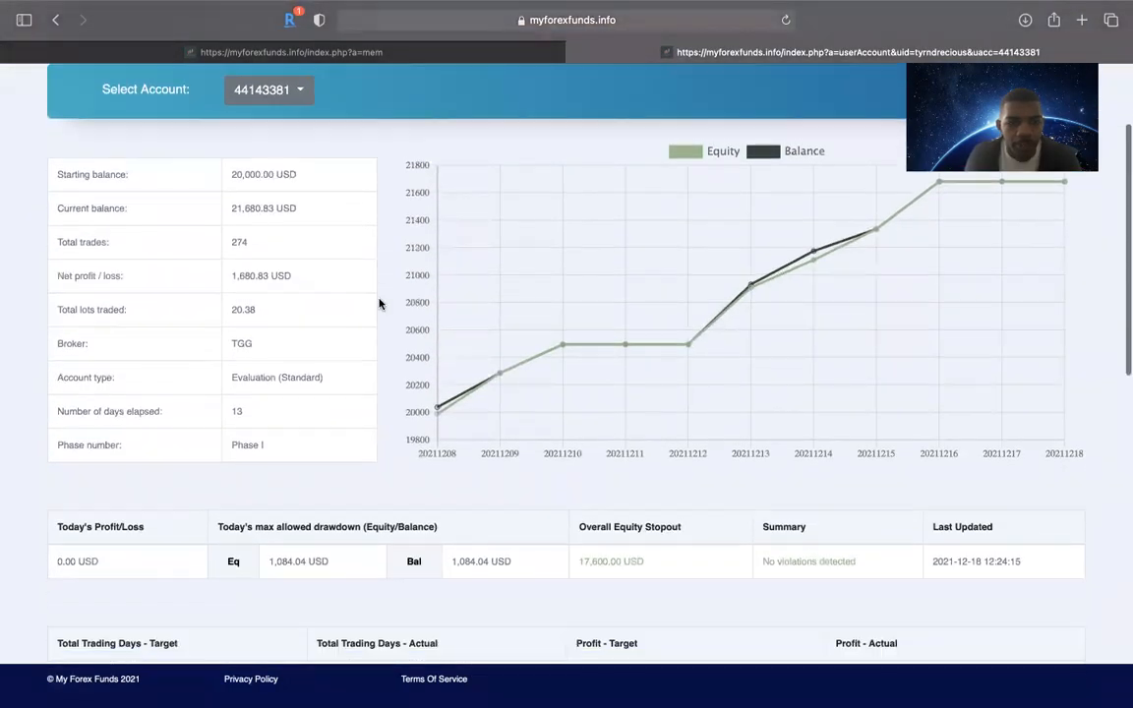
{"action": "scroll", "scroll_direction": "down", "scroll_amount": 3}
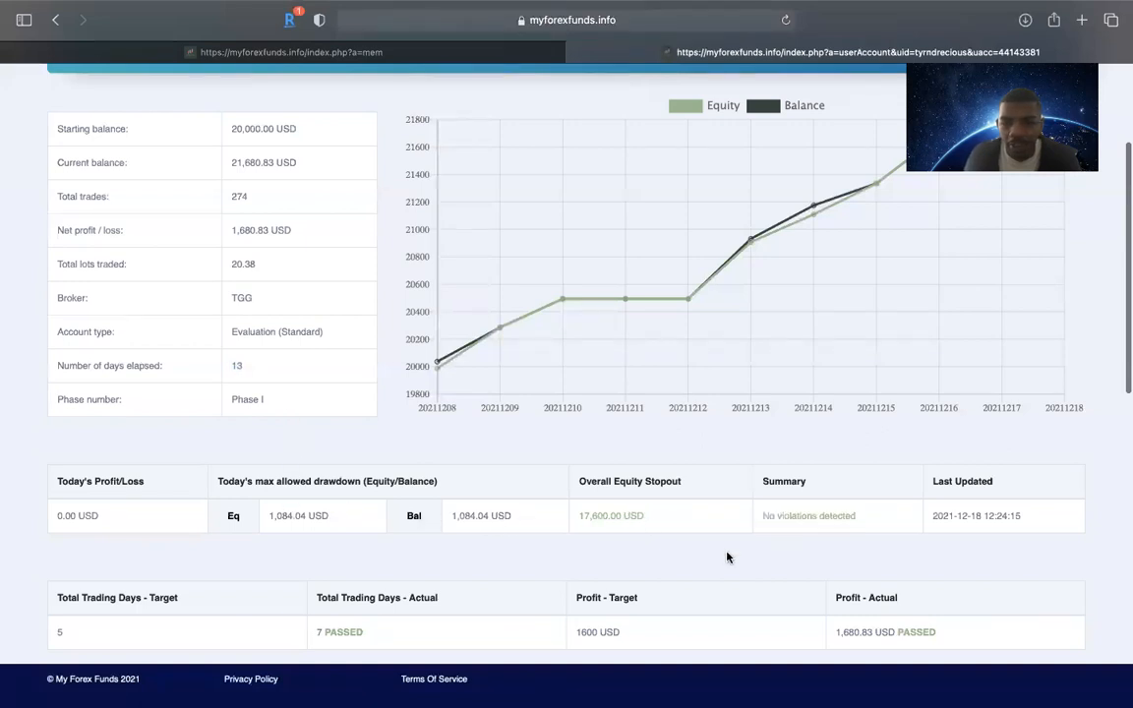
{"action": "scroll", "scroll_direction": "down", "scroll_amount": 3}
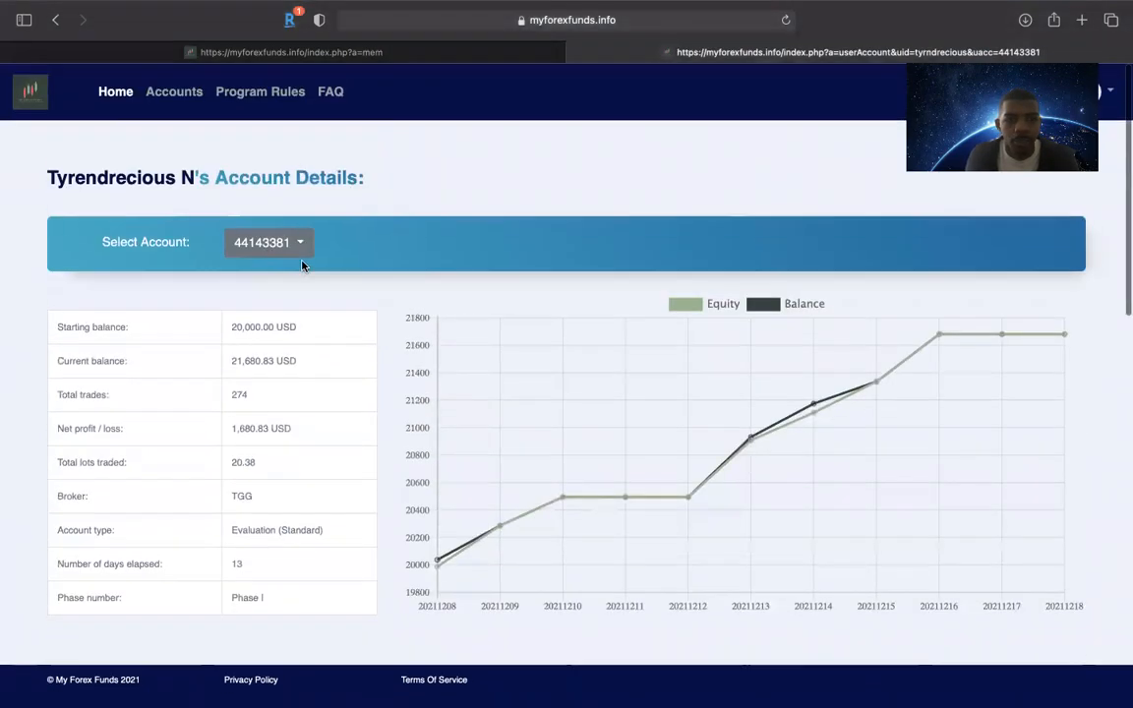
Select the first account again and view its 1000 USD target against 277.81 USD profit.
{"action": "left_click", "coordinate": [269, 242]}
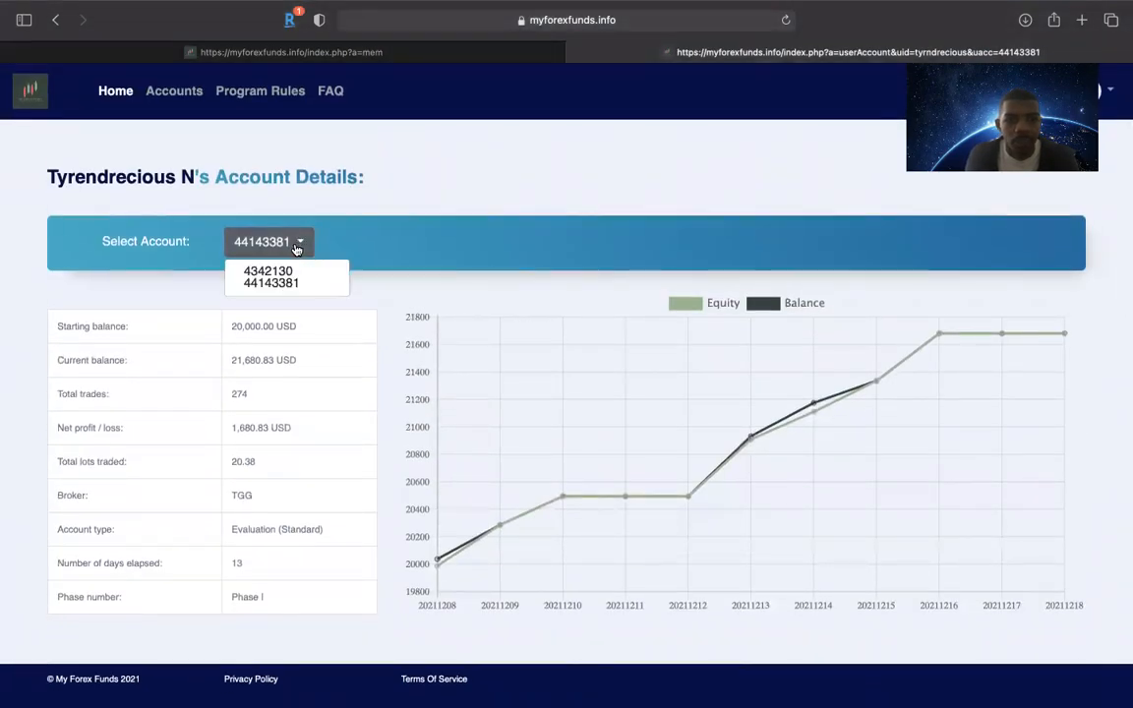
{"action": "left_click", "coordinate": [268, 270]}
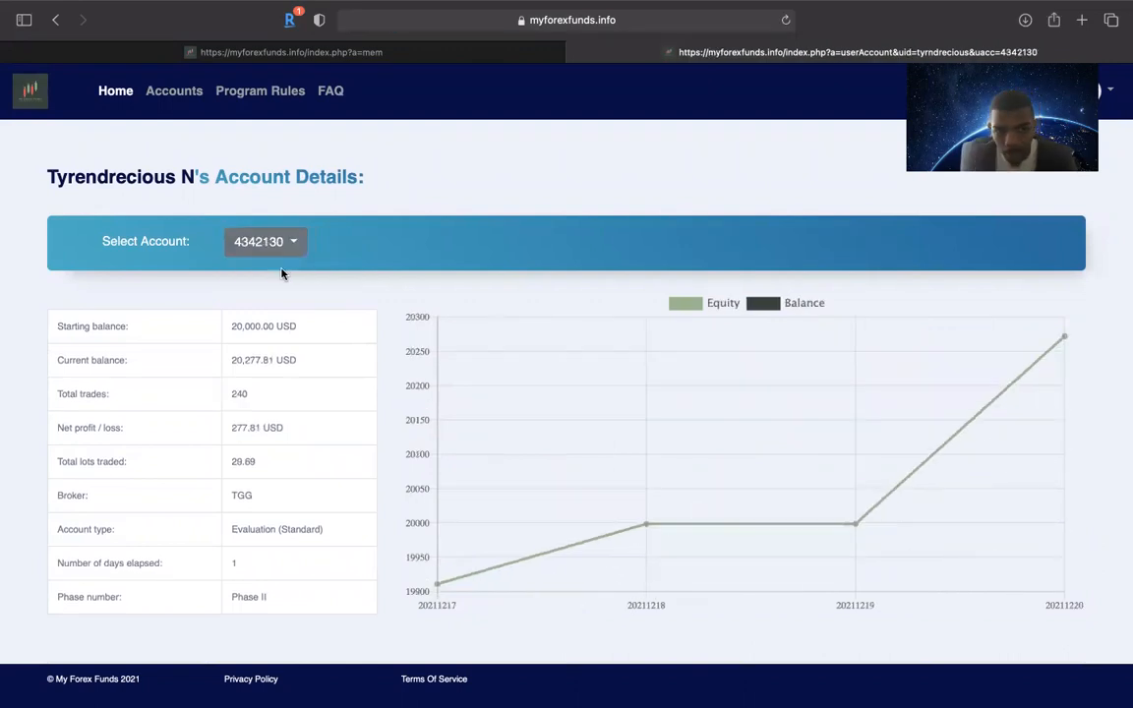
{"action": "scroll", "scroll_direction": "down", "scroll_amount": 3}
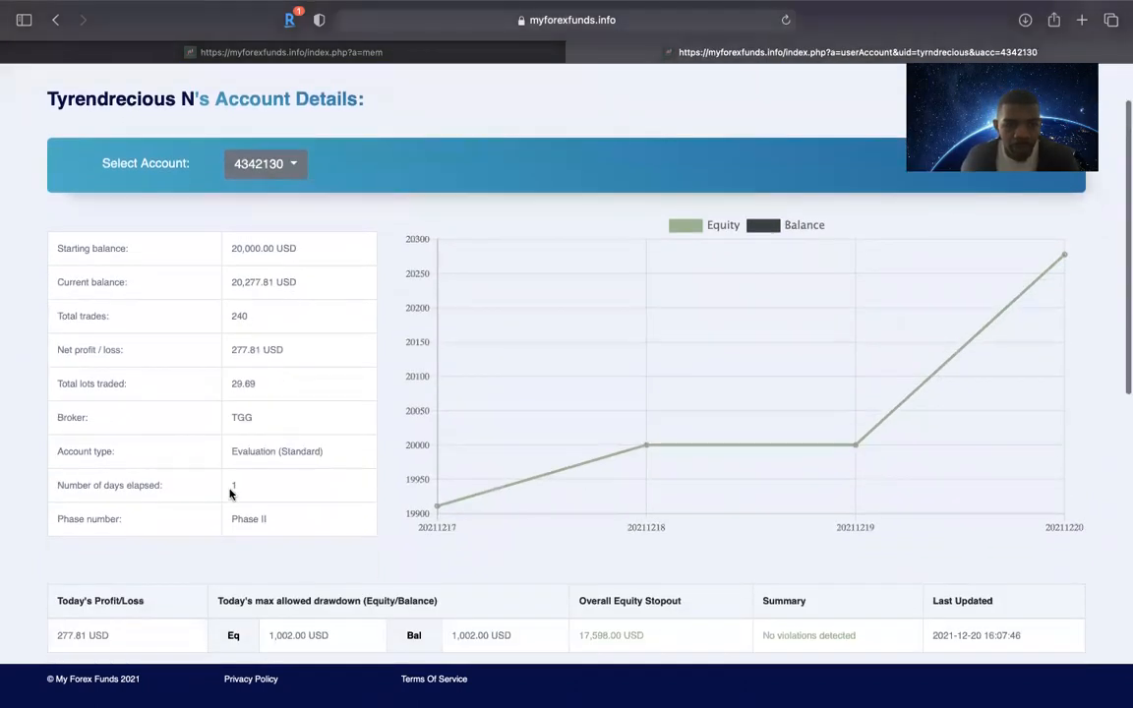
{"action": "mouse_move", "coordinate": [310, 492]}
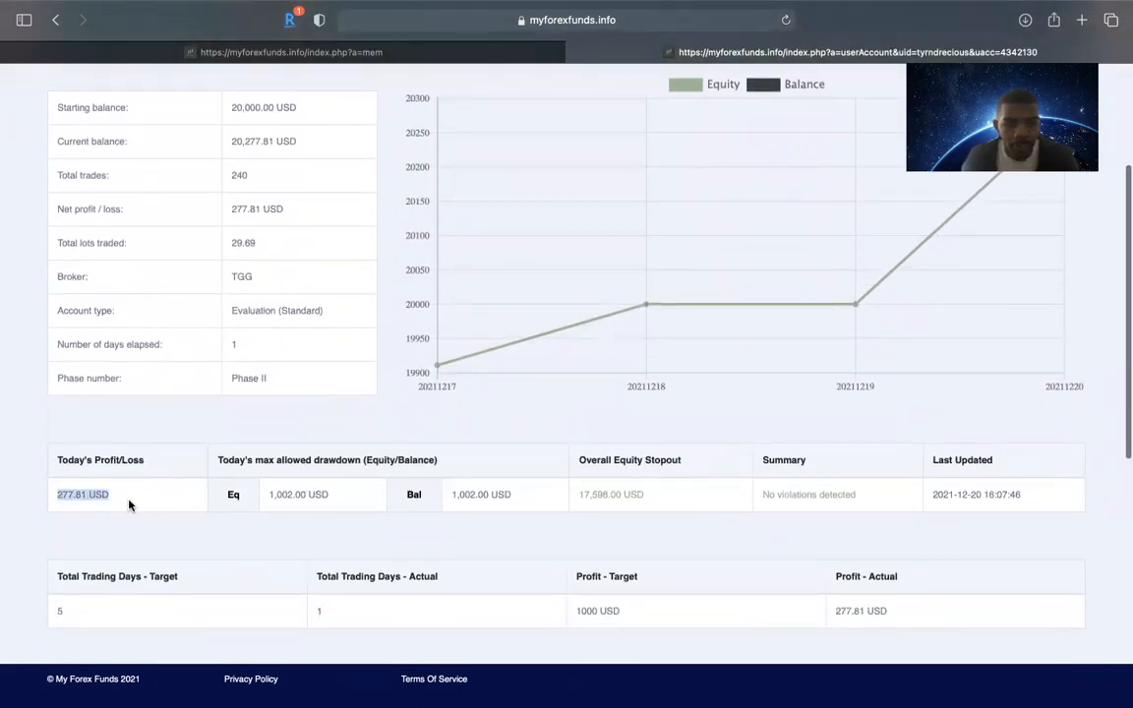
{"action": "mouse_move", "coordinate": [591, 624]}
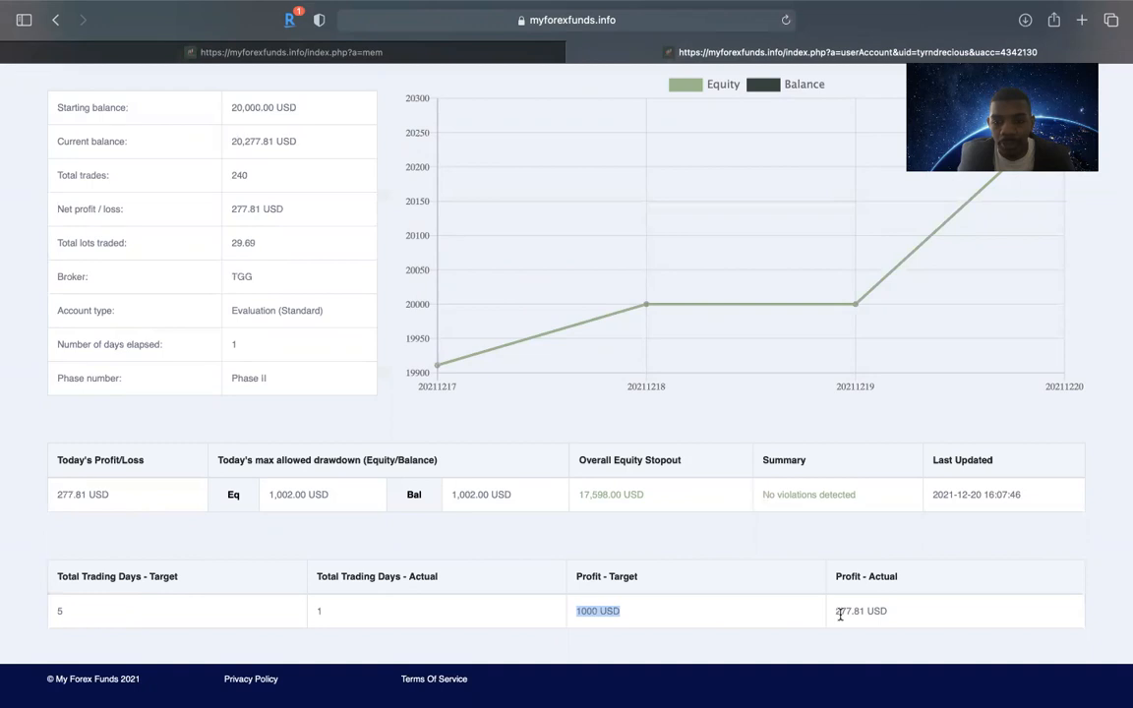
{"action": "mouse_move", "coordinate": [768, 517]}
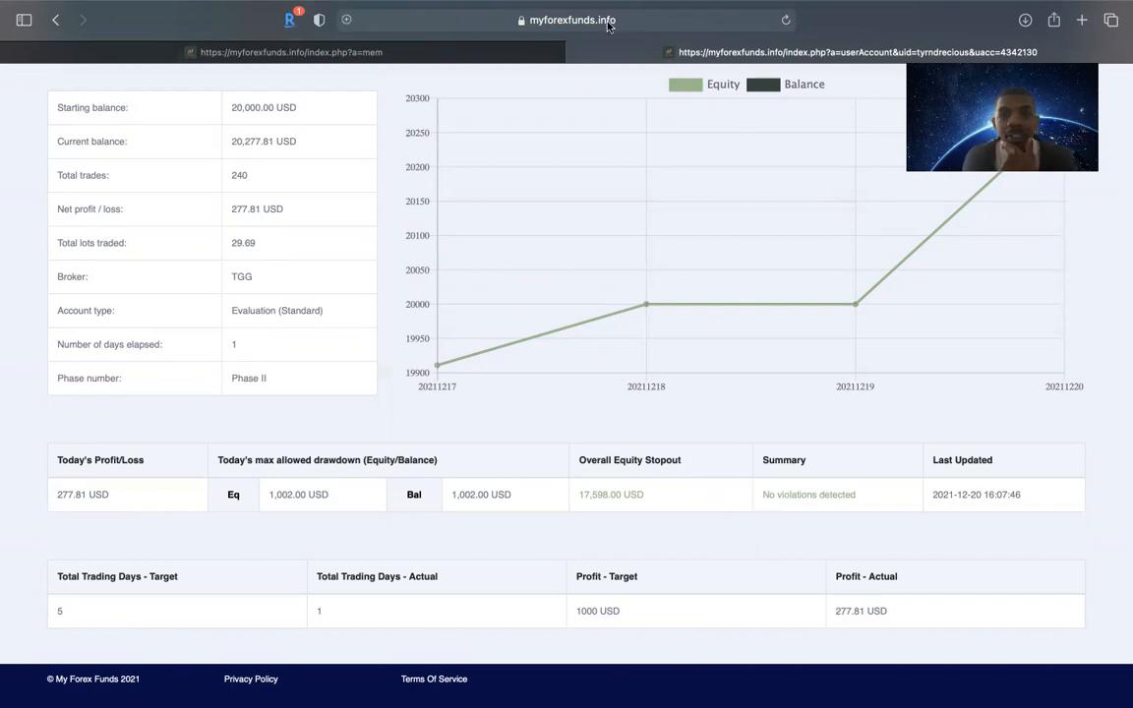
Enter the azhaanalytics ClickFunnels address in Safari to load the Forex Automation sign-up page.
{"action": "left_click", "coordinate": [571, 19]}
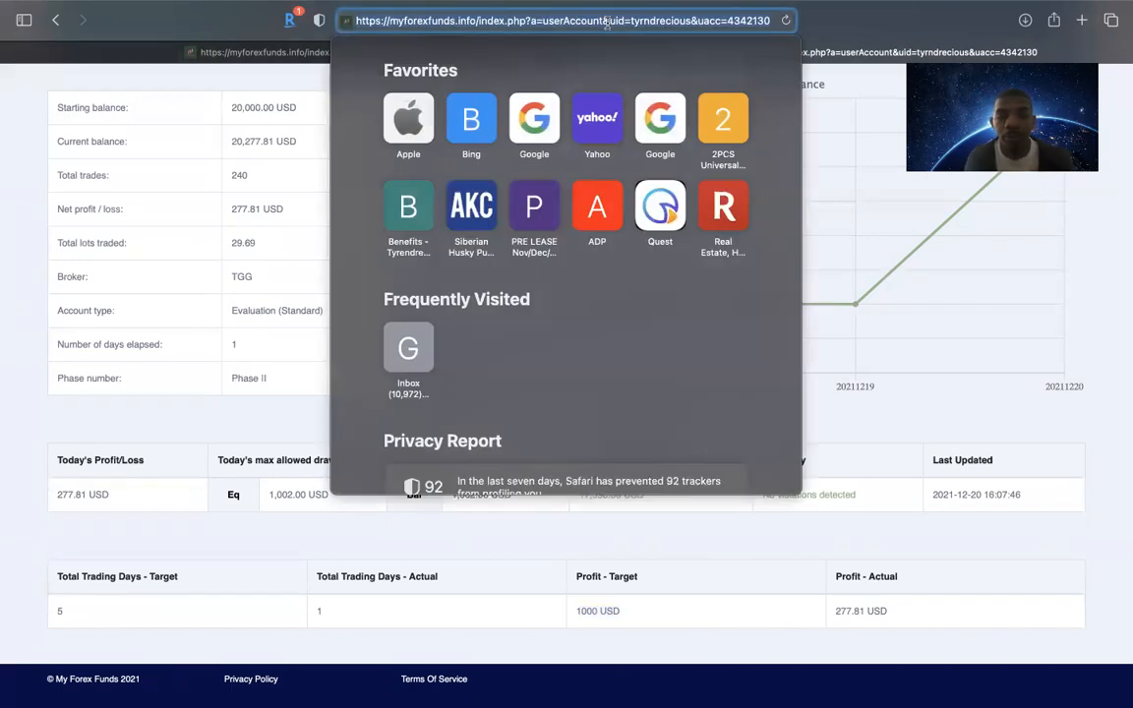
{"action": "type", "text": "www.azhar"}
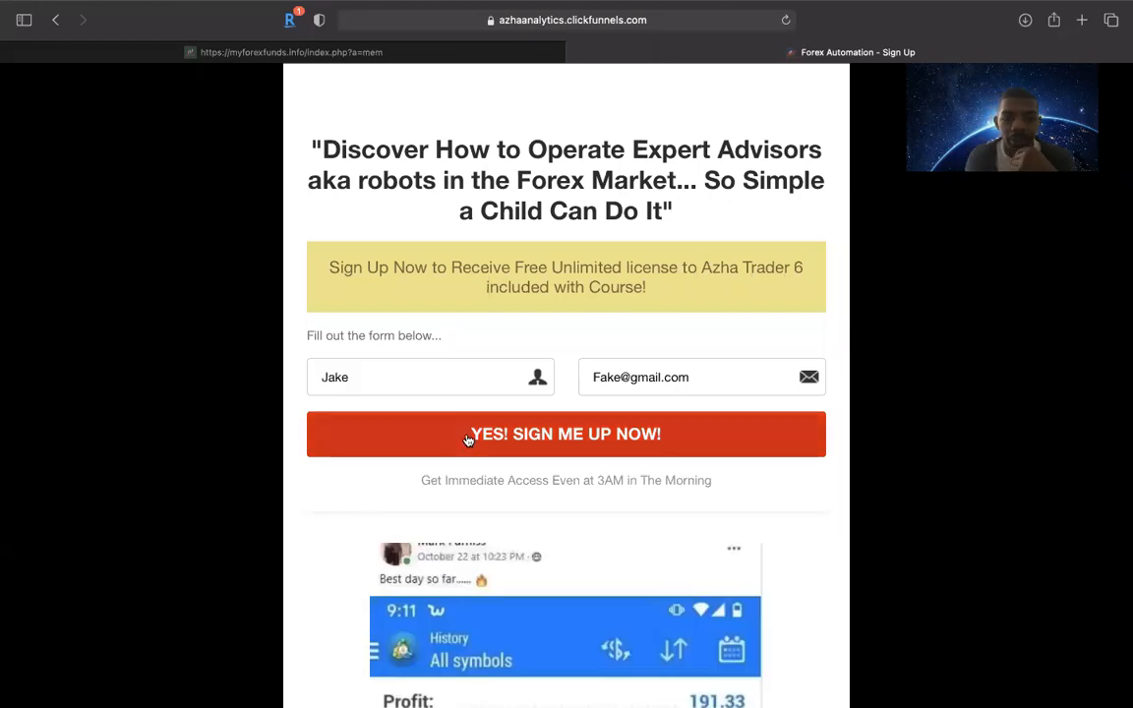
Submit the sign-up form and read through the Azha Trader 6 sales page.
{"action": "left_click", "coordinate": [566, 434]}
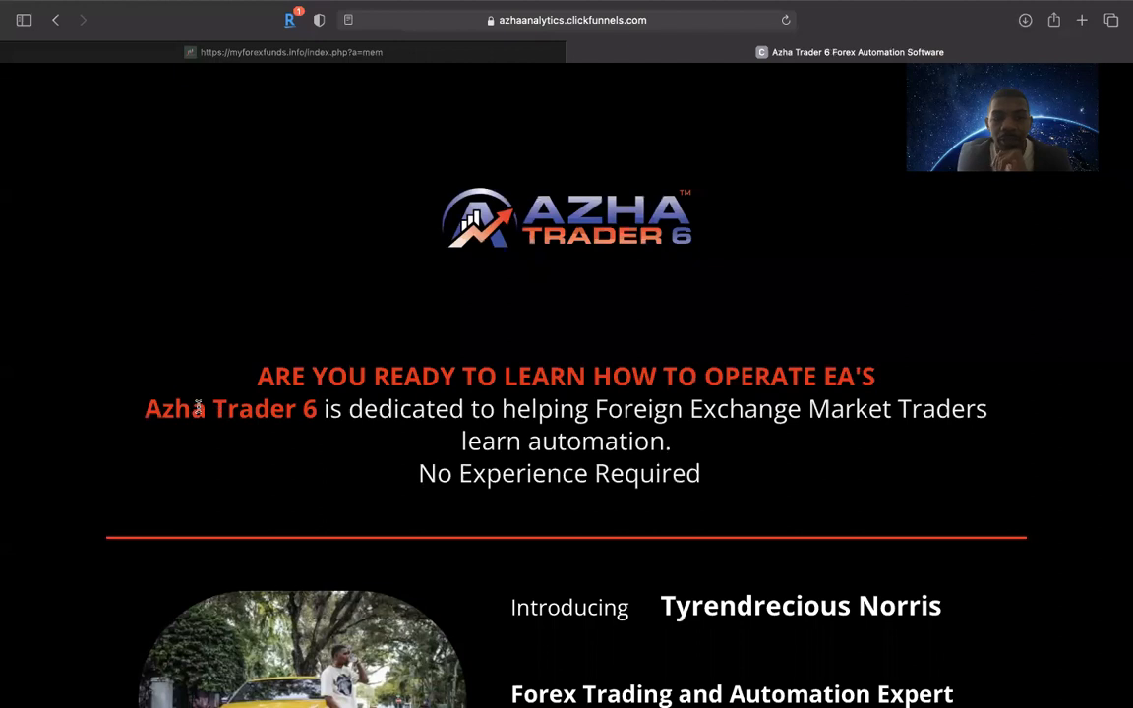
{"action": "scroll", "scroll_direction": "down", "scroll_amount": 3}
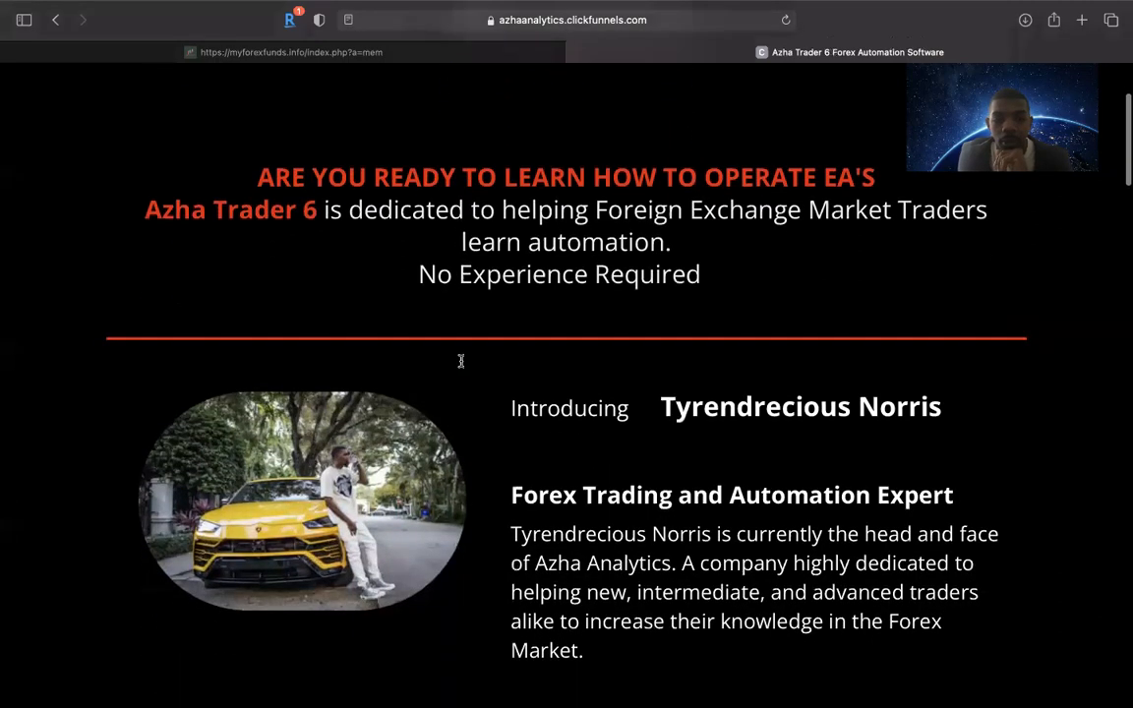
{"action": "scroll", "scroll_direction": "down", "scroll_amount": 3}
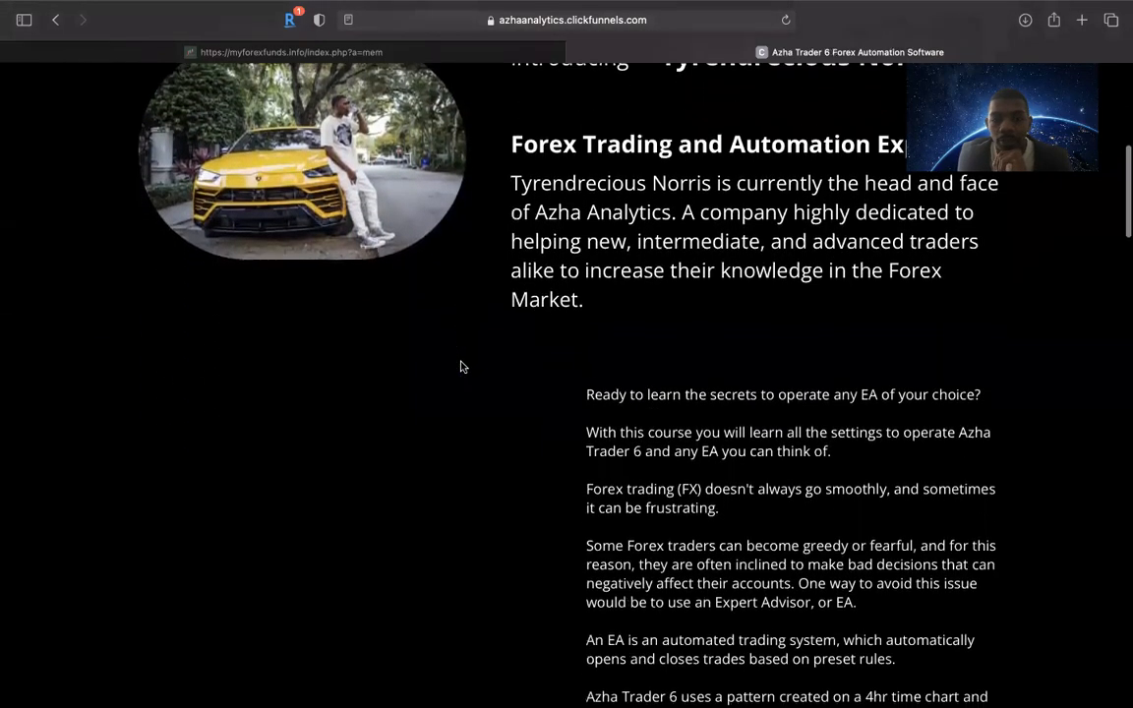
{"action": "scroll", "scroll_direction": "down", "scroll_amount": 3}
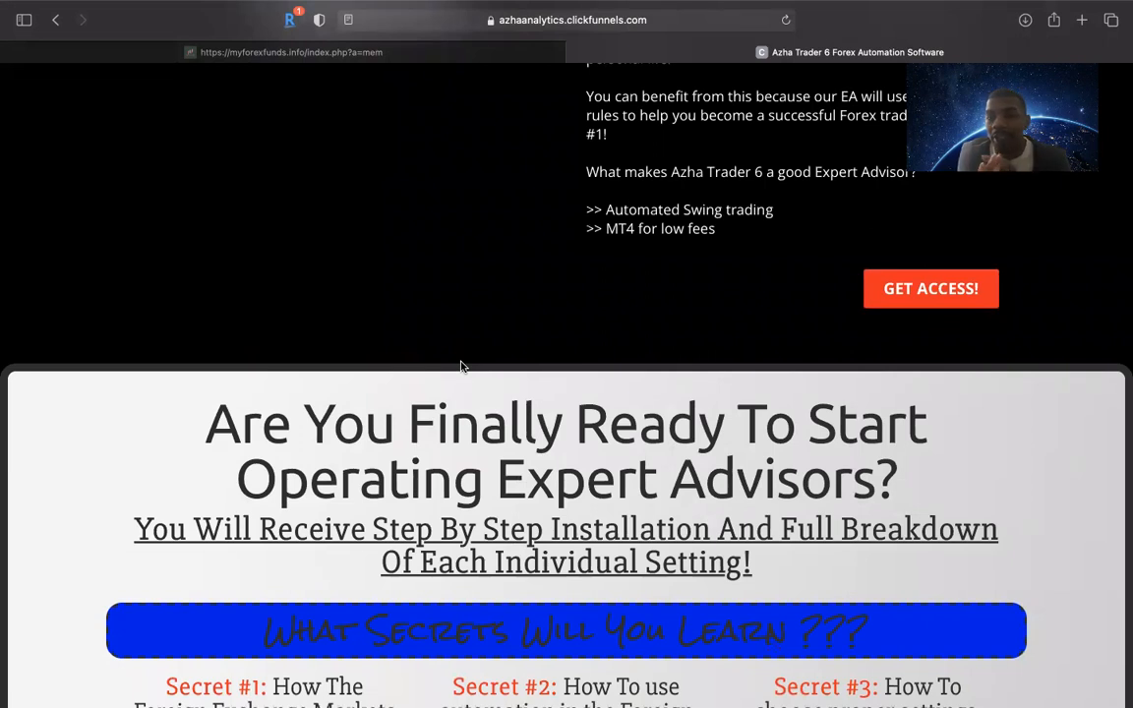
{"action": "mouse_move", "coordinate": [439, 371]}
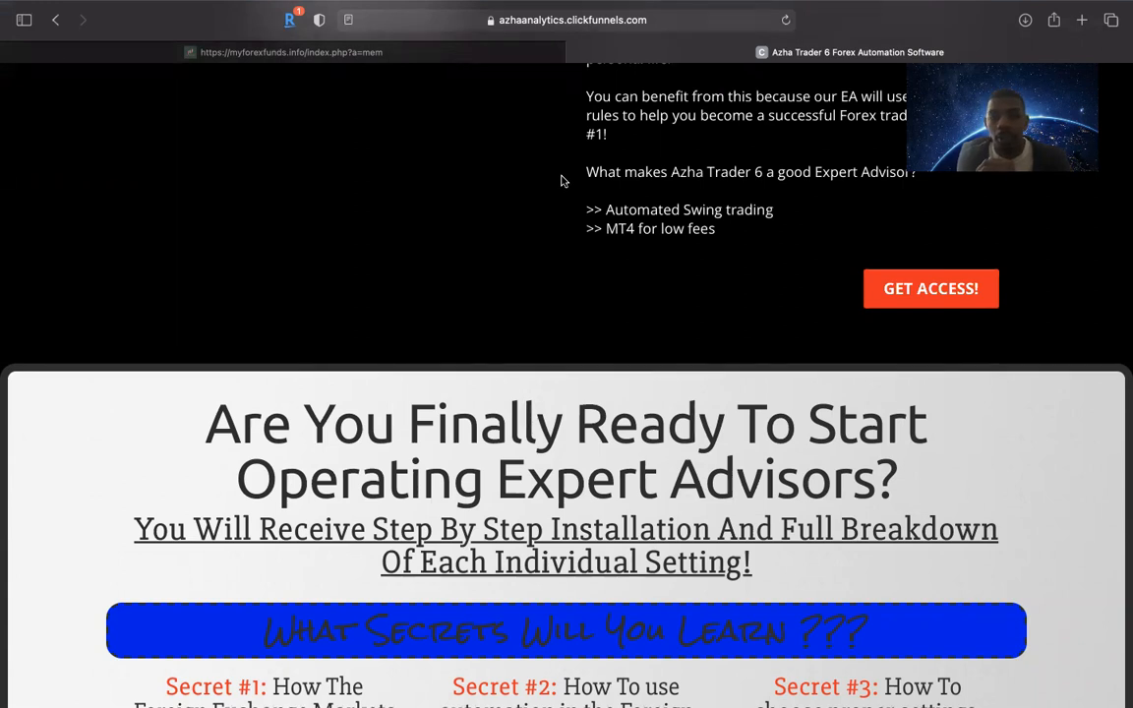
{"action": "scroll", "scroll_direction": "down", "scroll_amount": 3}
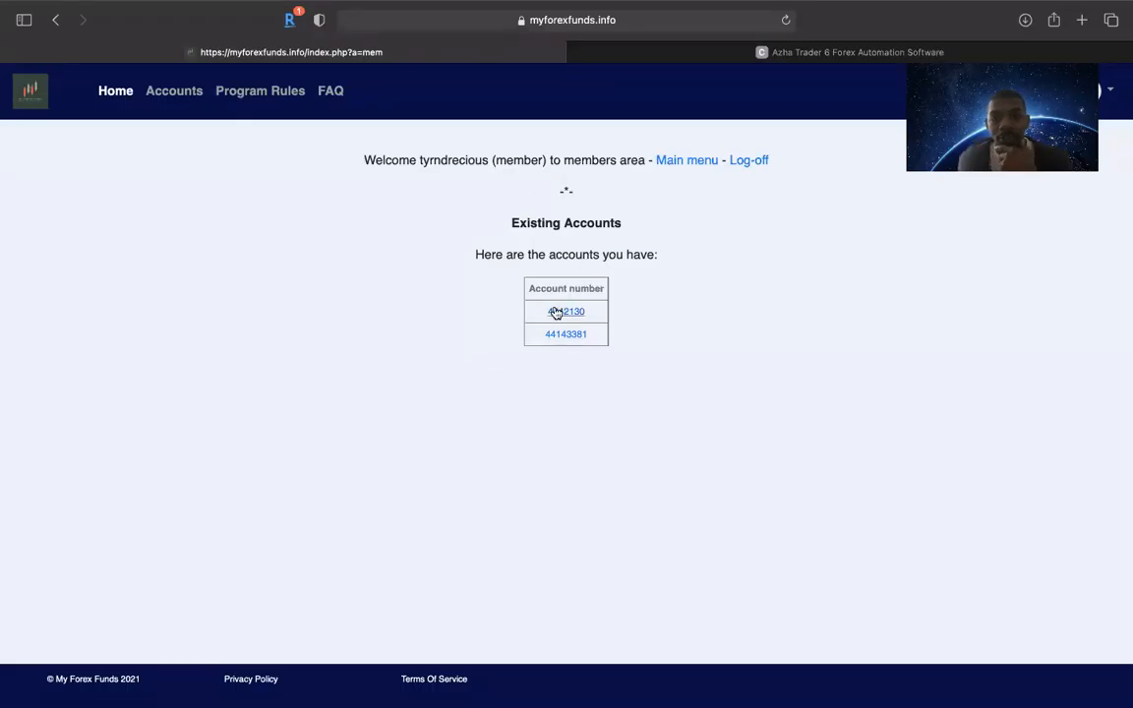
Open the first account in Existing Accounts and scroll to its Profit - Target table.
{"action": "left_click", "coordinate": [566, 312]}
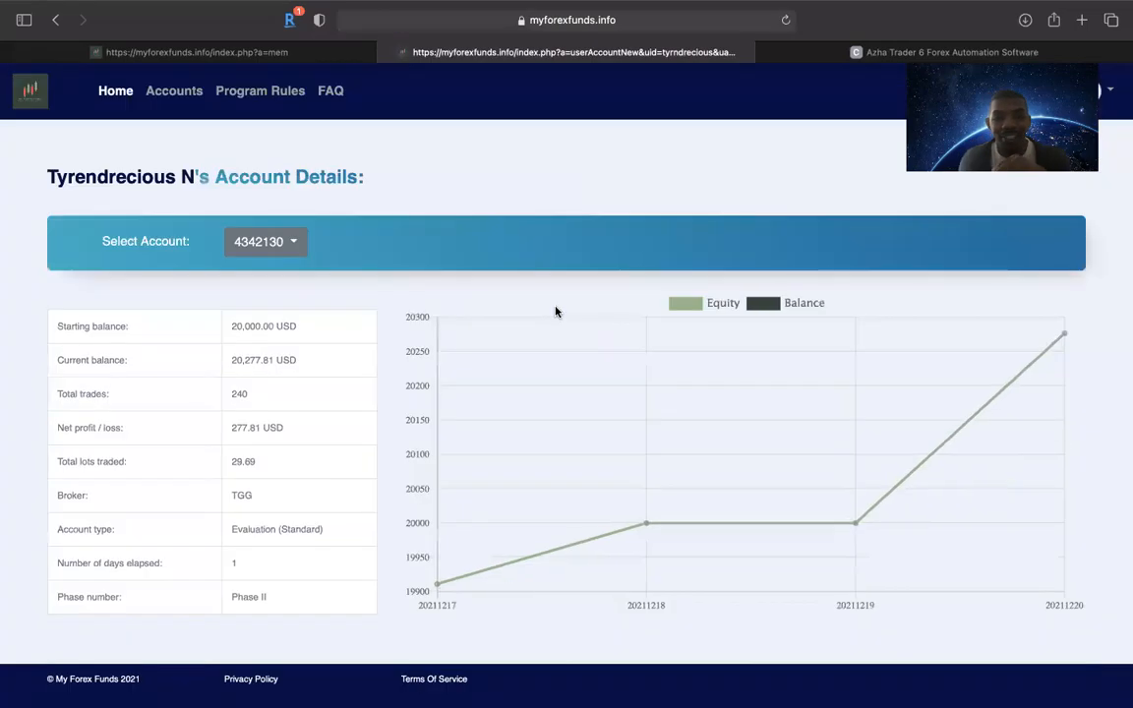
{"action": "mouse_move", "coordinate": [813, 441]}
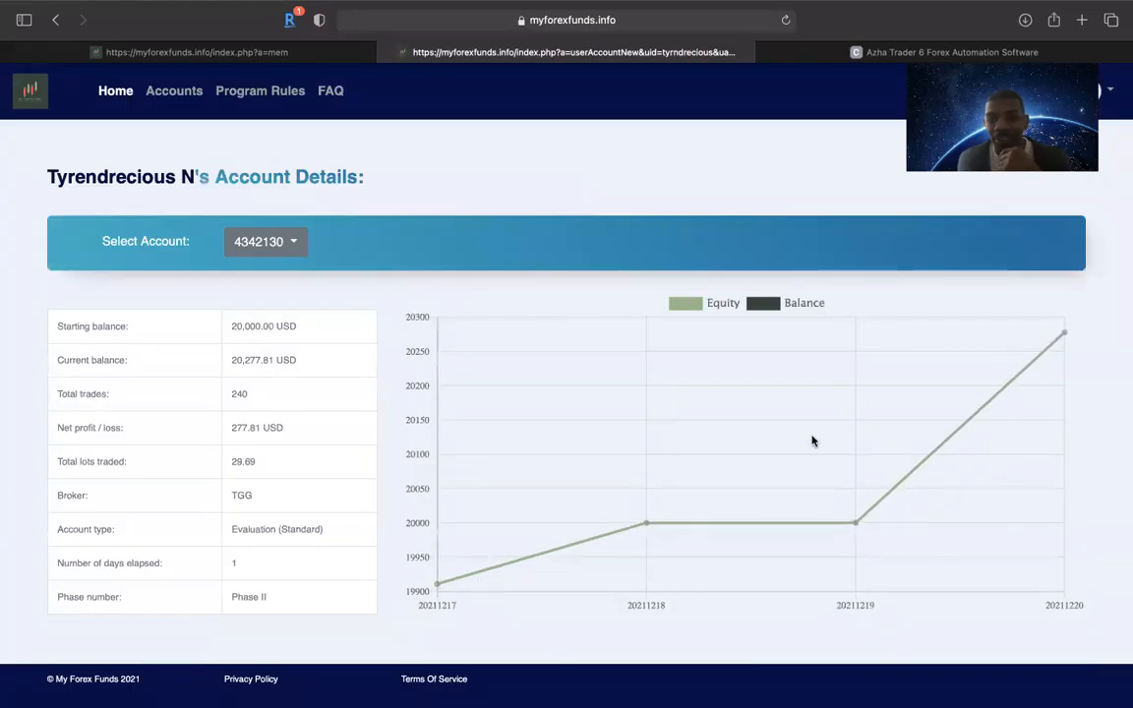
{"action": "mouse_move", "coordinate": [303, 351]}
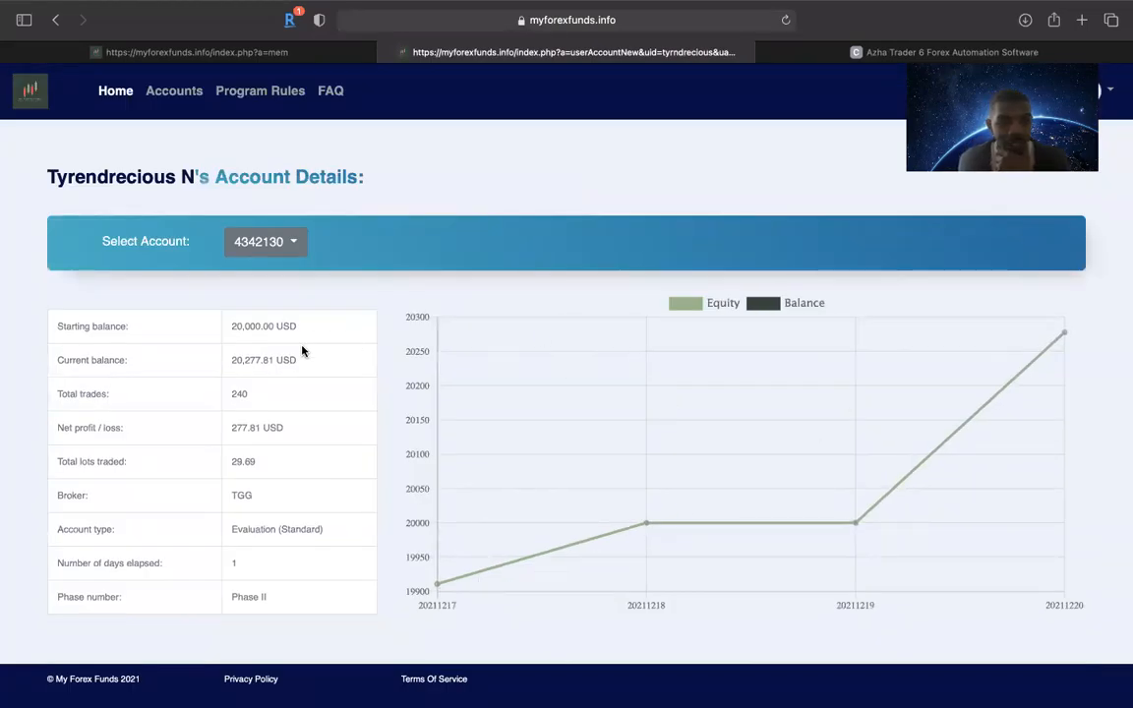
{"action": "scroll", "scroll_direction": "down", "scroll_amount": 3}
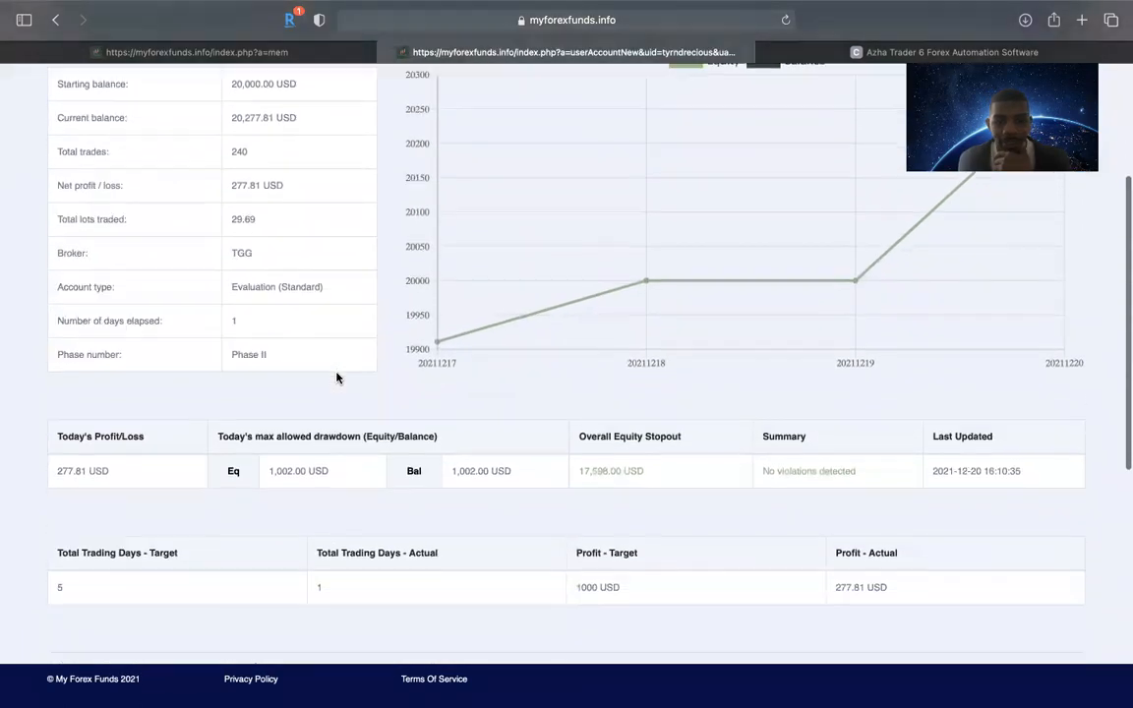
{"action": "scroll", "scroll_direction": "down", "scroll_amount": 3}
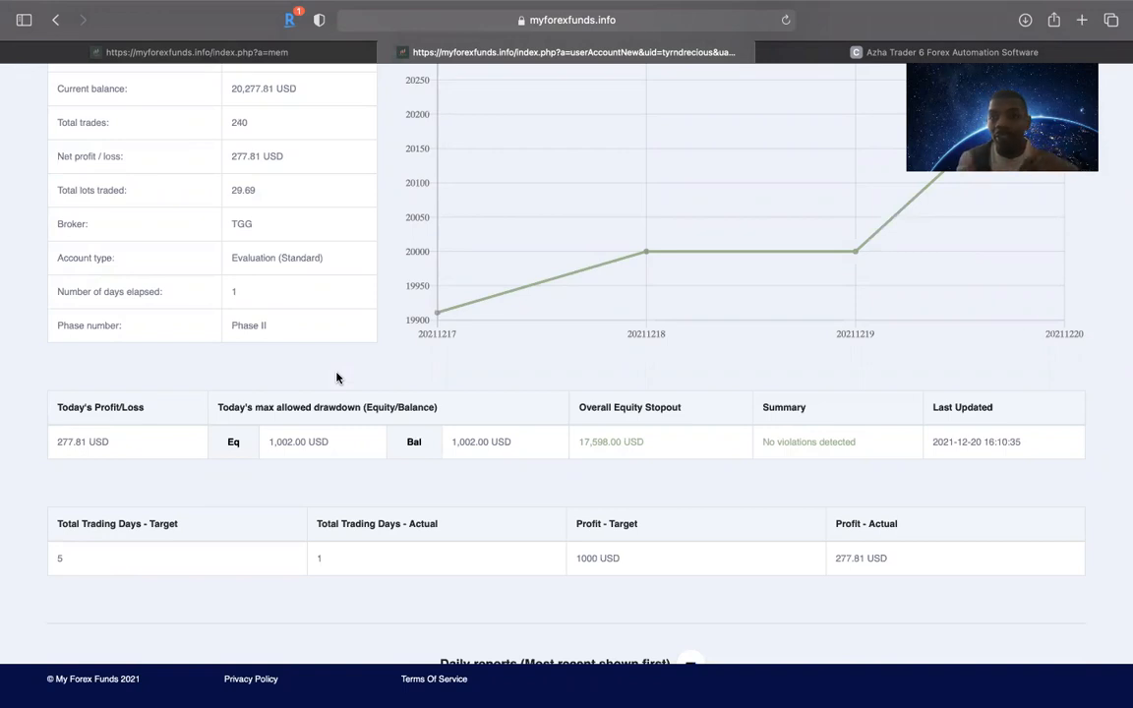
{"action": "scroll", "scroll_direction": "down", "scroll_amount": 3}
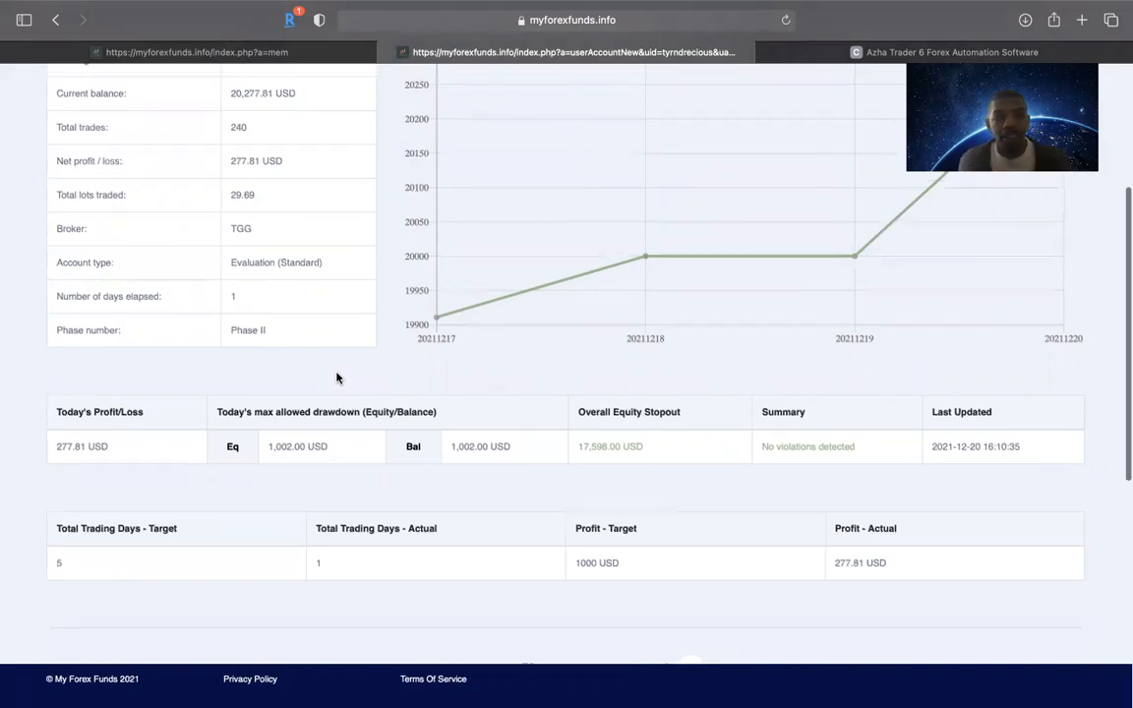